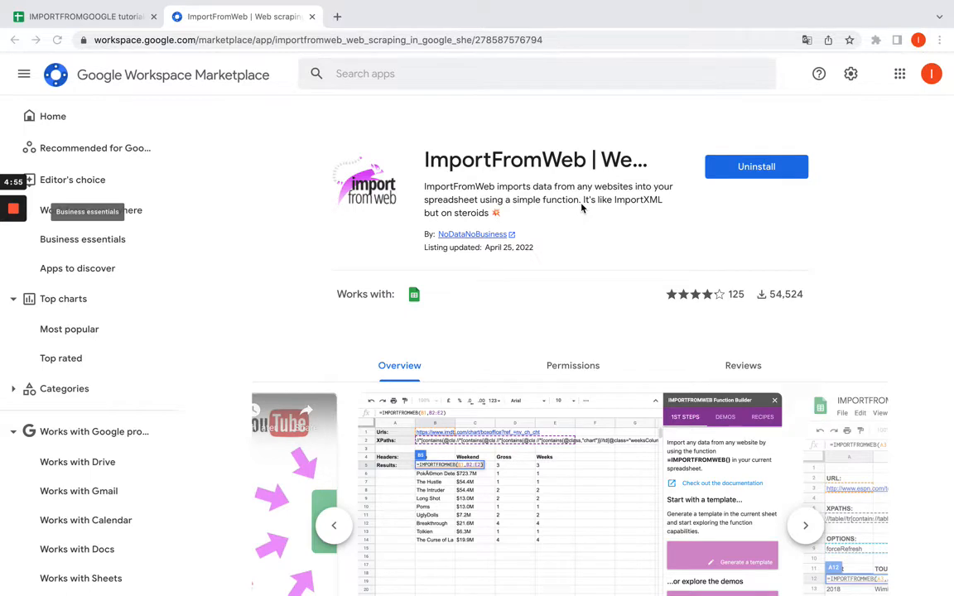
{"action": "mouse_move", "coordinate": [378, 207]}
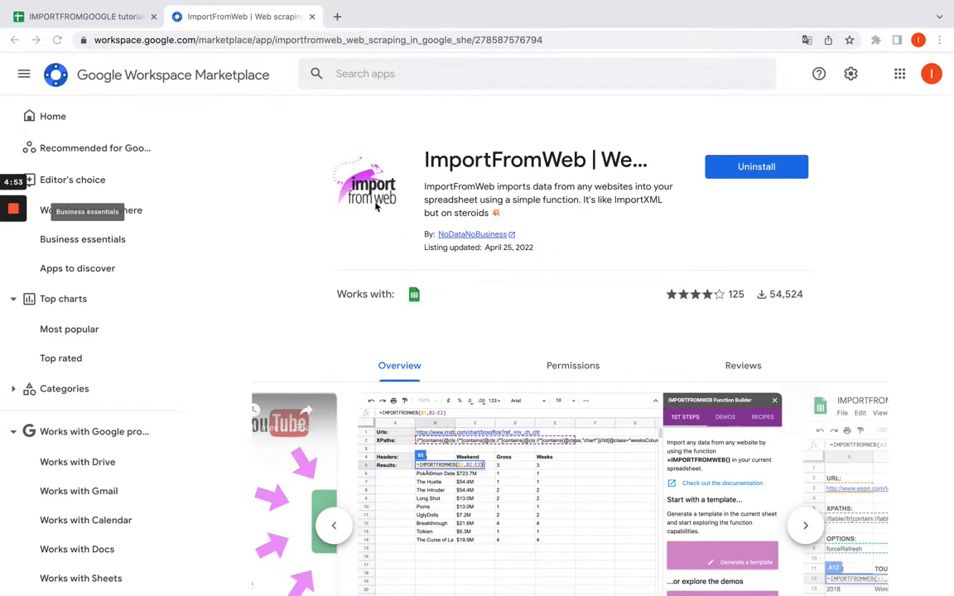
{"action": "mouse_move", "coordinate": [393, 164]}
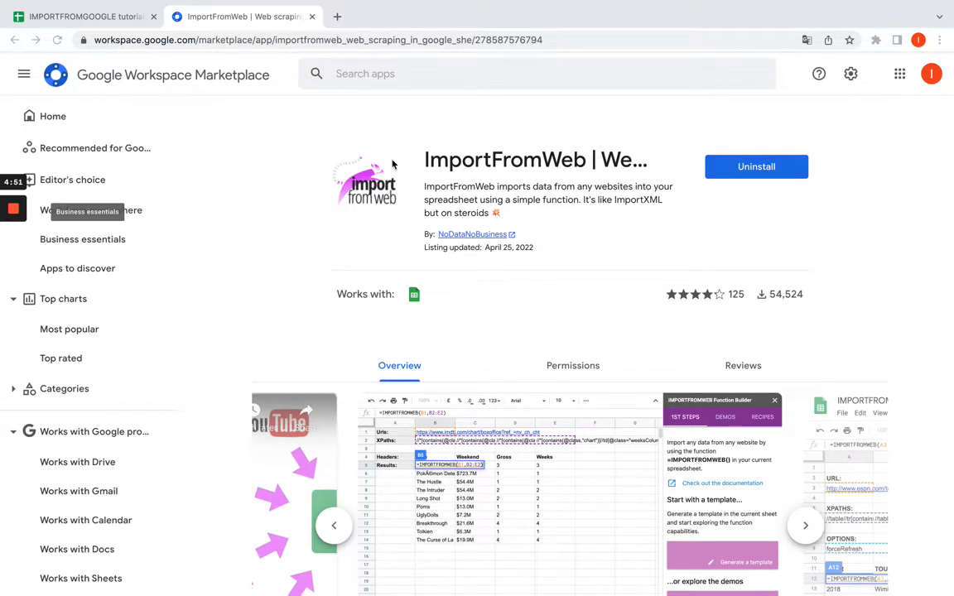
{"action": "mouse_move", "coordinate": [699, 179]}
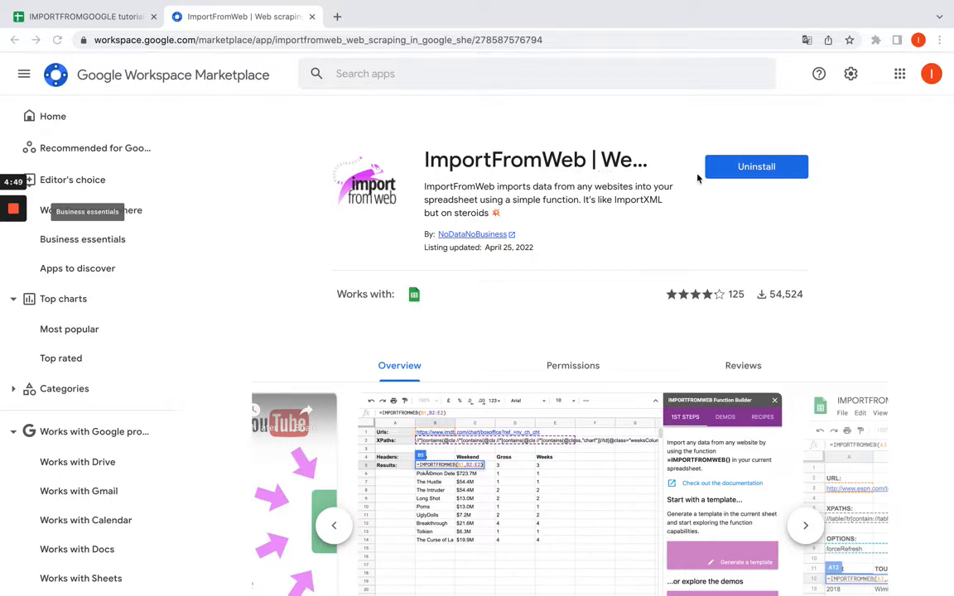
Step: Reactivate the ImportFromWeb add-on so its sidebar lists templates such as Extract a Table
{"action": "left_click", "coordinate": [82, 17]}
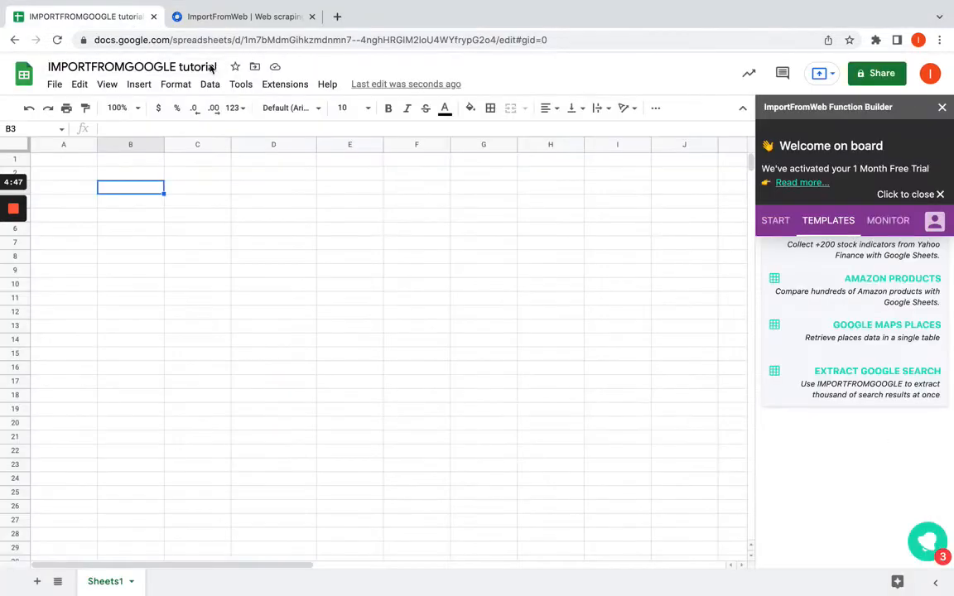
{"action": "left_click", "coordinate": [285, 83]}
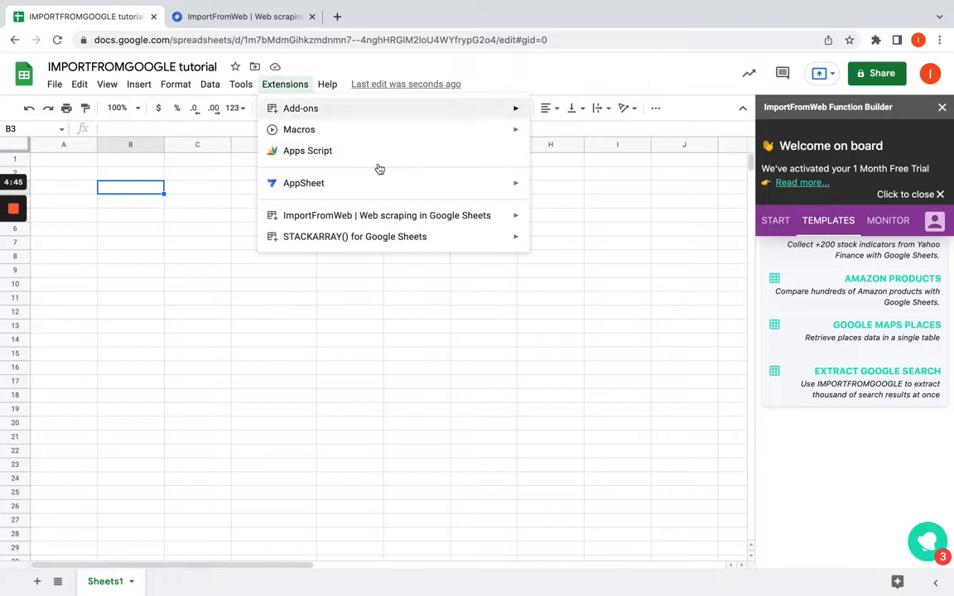
{"action": "mouse_move", "coordinate": [386, 215]}
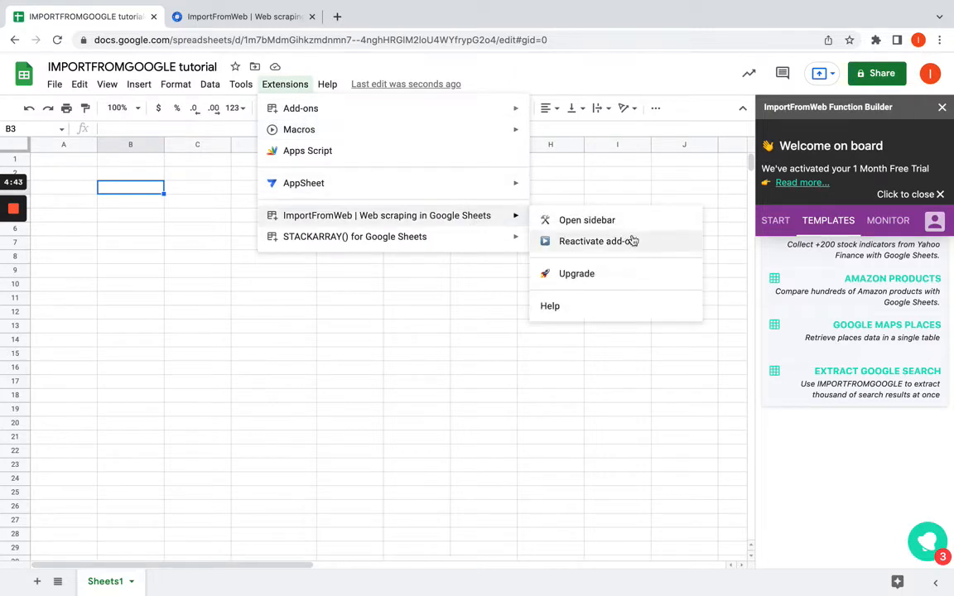
{"action": "mouse_move", "coordinate": [666, 202]}
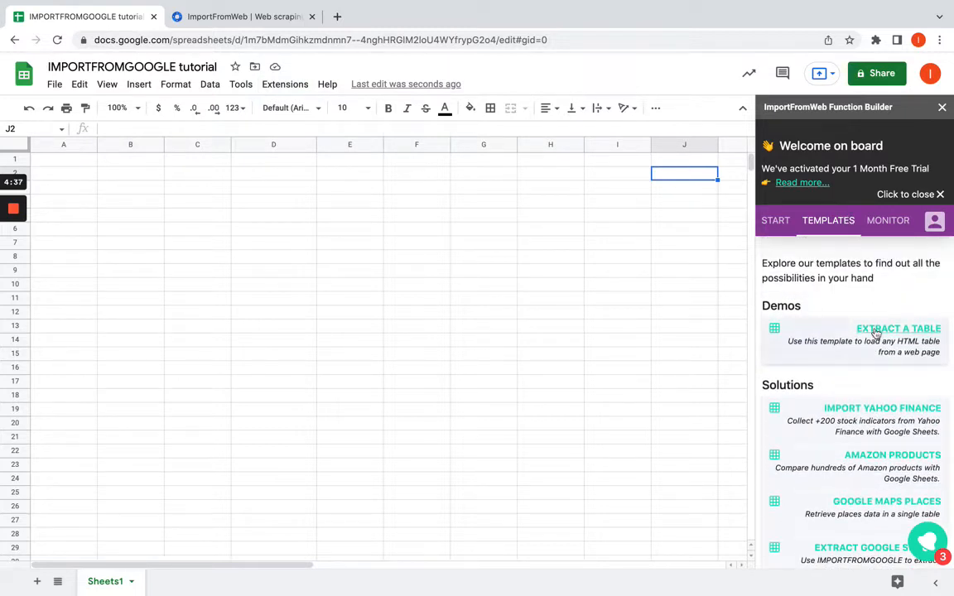
{"action": "scroll", "scroll_direction": "down", "scroll_amount": 3}
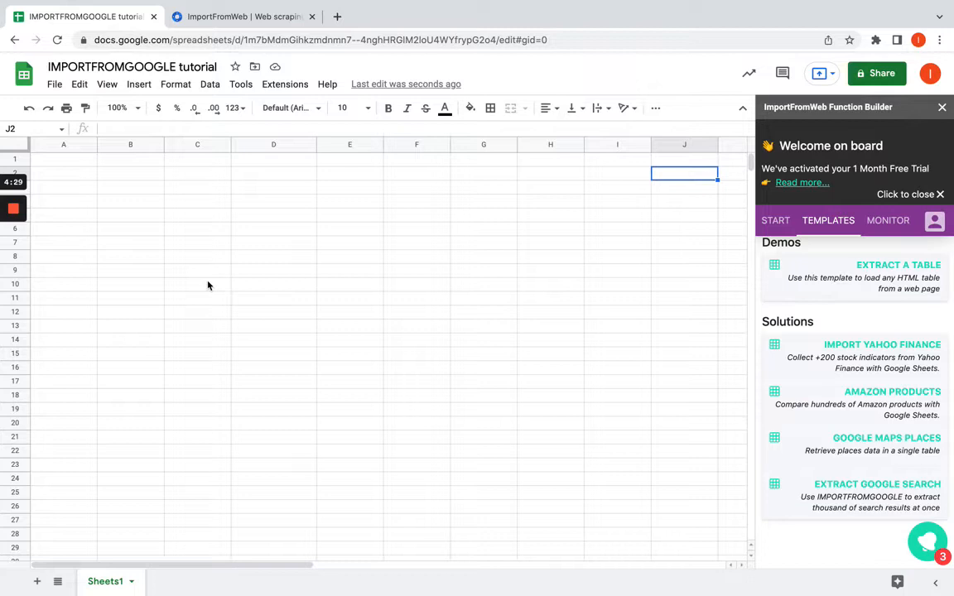
Step: Enter the keyword 'rental cars' in cell A1
{"action": "left_click", "coordinate": [63, 162]}
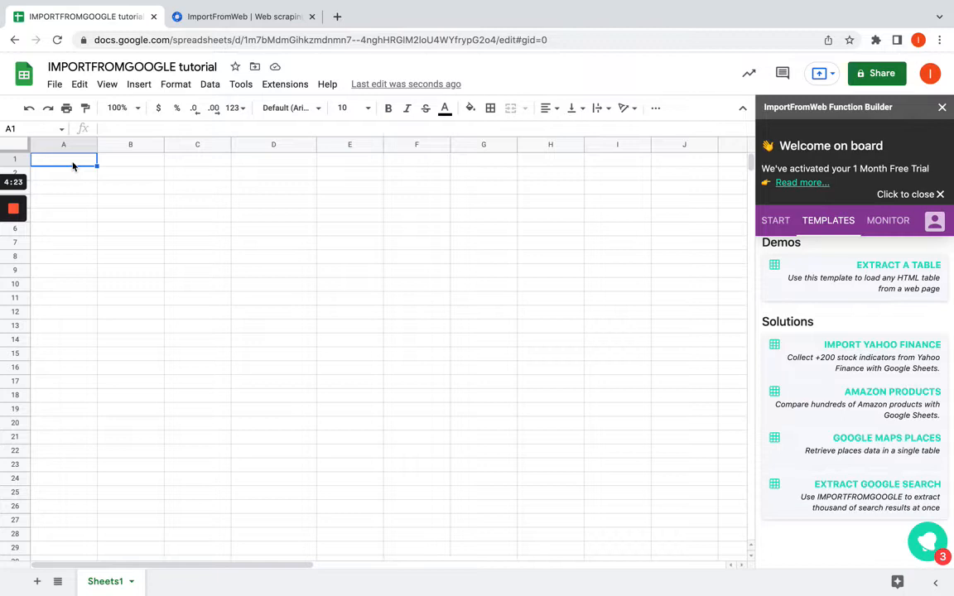
{"action": "type", "text": "rental cars"}
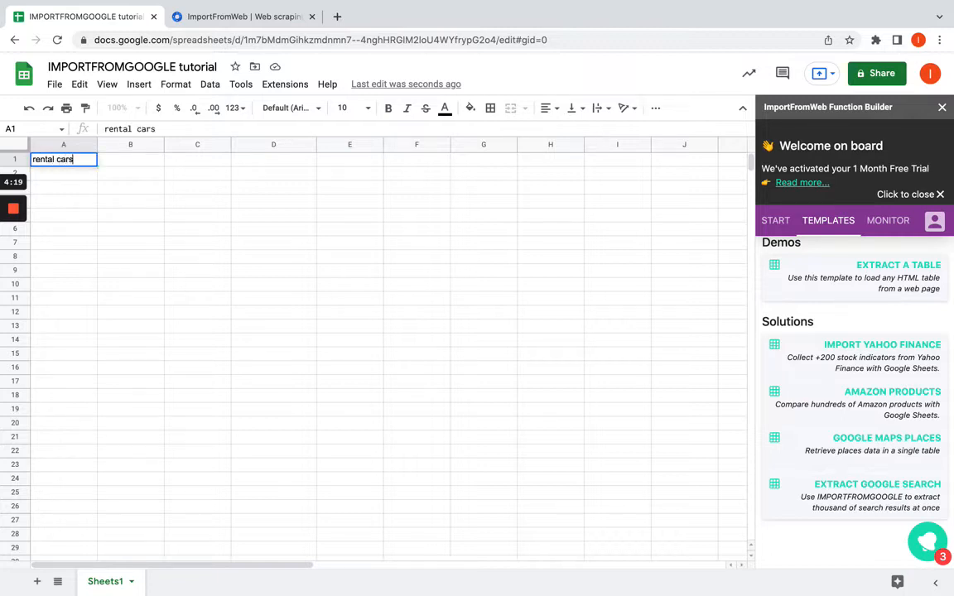
Step: Fill results from B3 with =IMPORTFROMGOOGLE(A1) returning rental-car titles and URLs
{"action": "type", "text": "=I"}
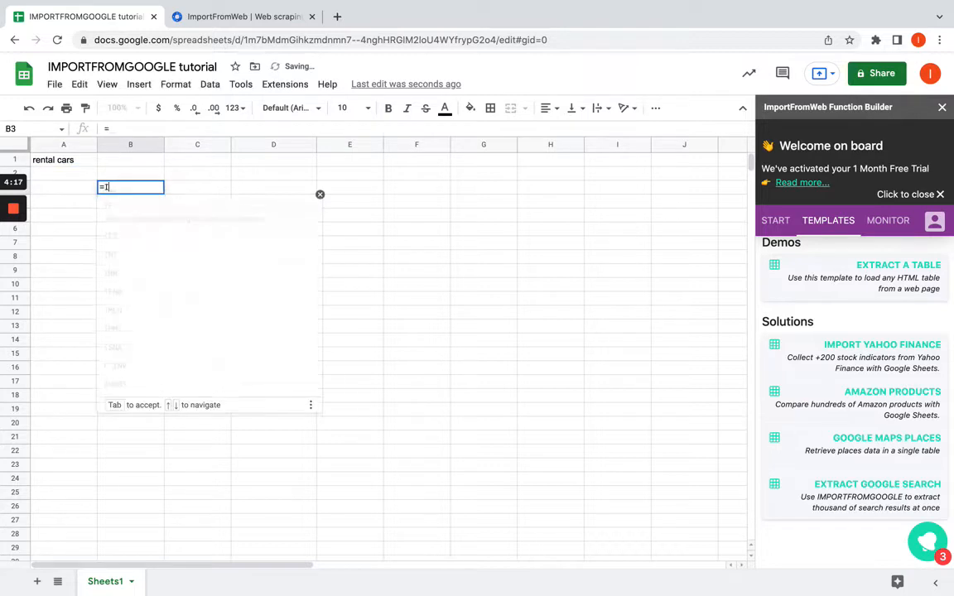
{"action": "type", "text": "MPOR"}
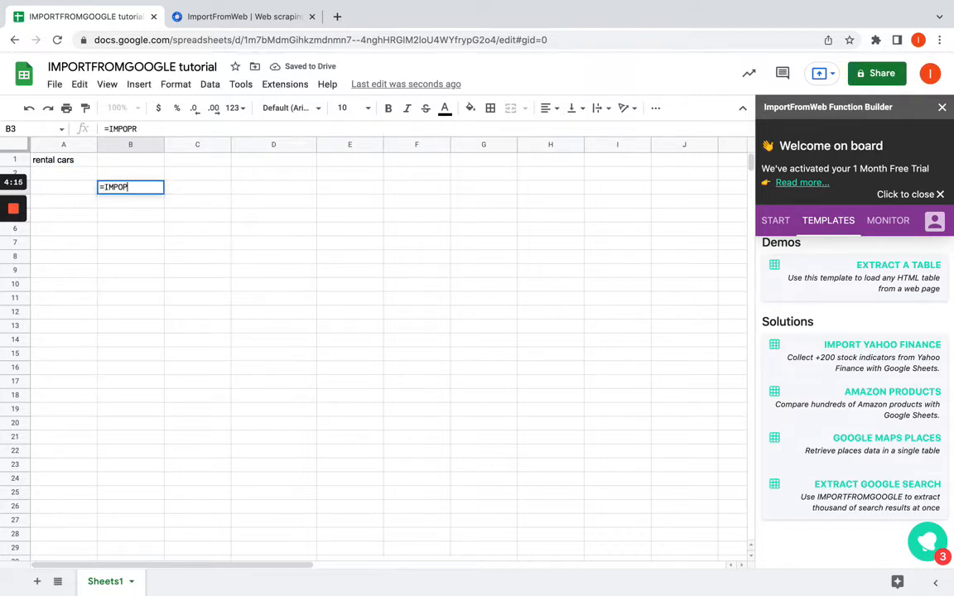
{"action": "type", "text": "IMPORTFROMGO"}
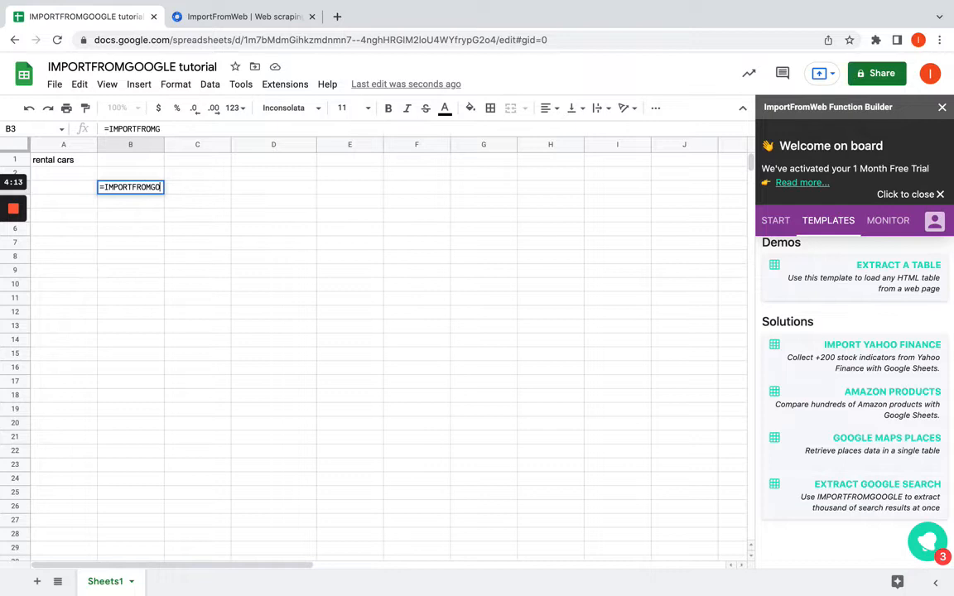
{"action": "left_click", "coordinate": [58, 159]}
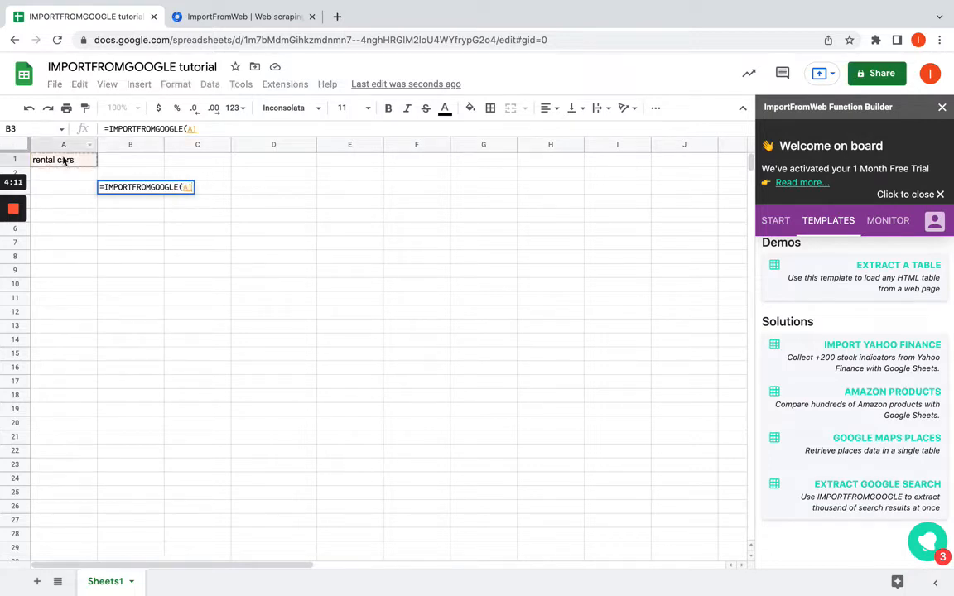
{"action": "key", "text": "Enter"}
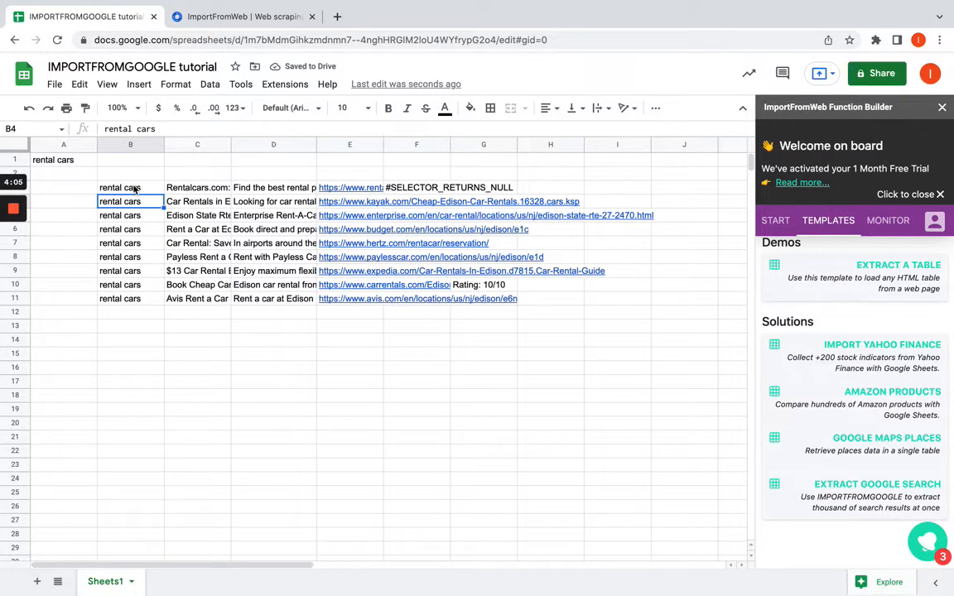
{"action": "left_click", "coordinate": [130, 187]}
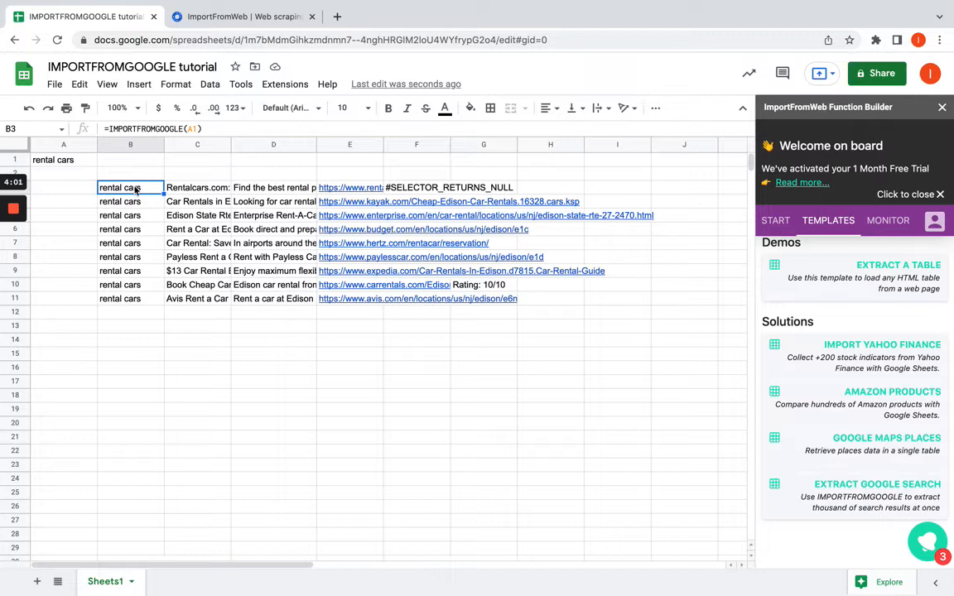
{"action": "left_click", "coordinate": [274, 187]}
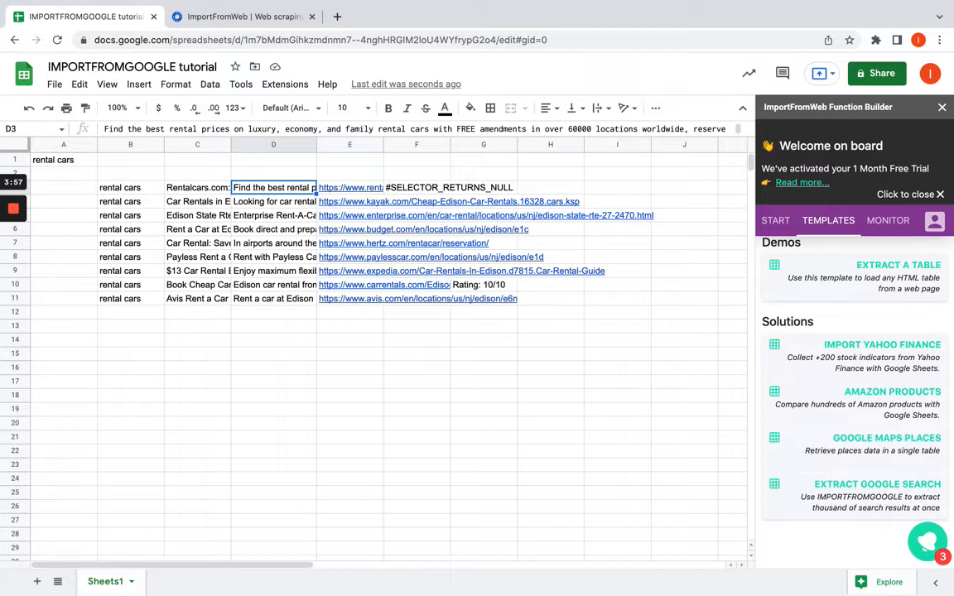
{"action": "left_click", "coordinate": [484, 187]}
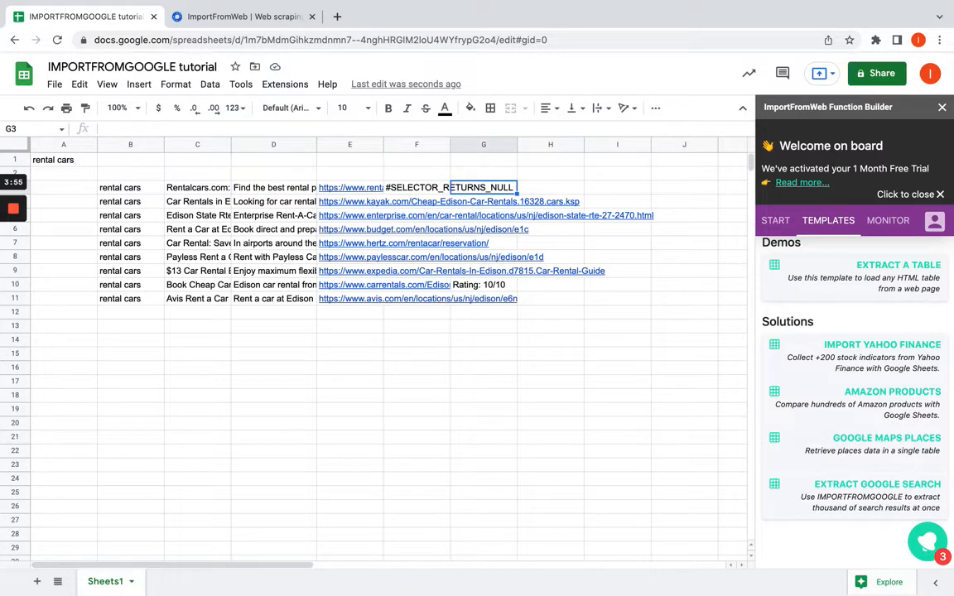
{"action": "left_click", "coordinate": [484, 285]}
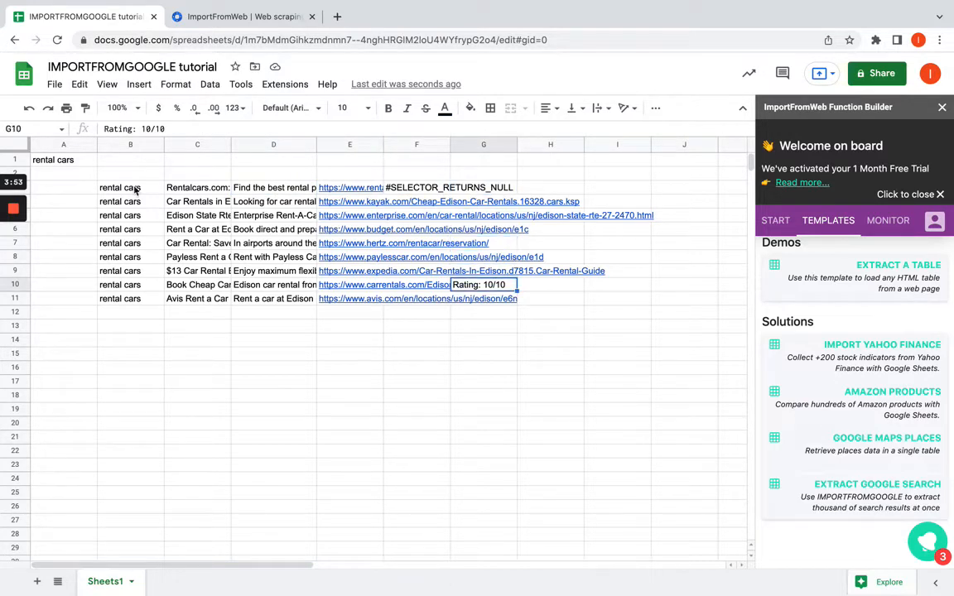
{"action": "left_click", "coordinate": [63, 174]}
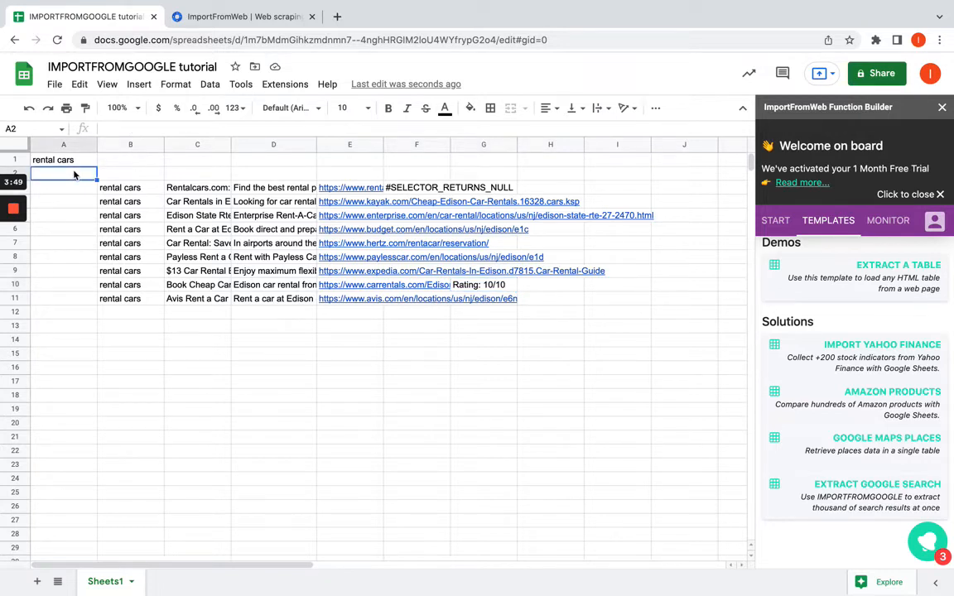
Step: Add 'luxury rental cars' in A2 and extend B3 to =IMPORTFROMGOOGLE(A1:A2)
{"action": "type", "text": "luxury rental cars"}
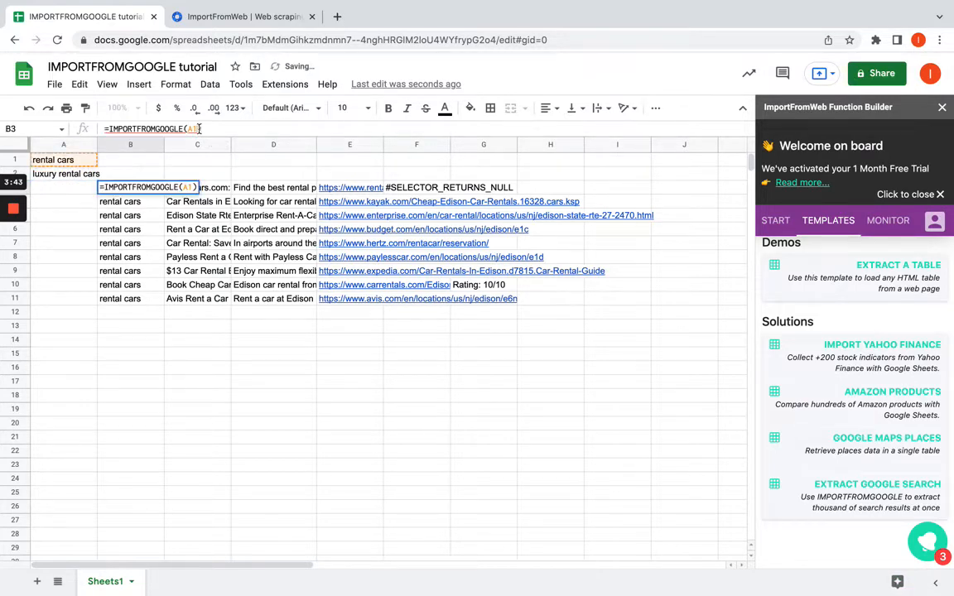
{"action": "key", "text": "Enter"}
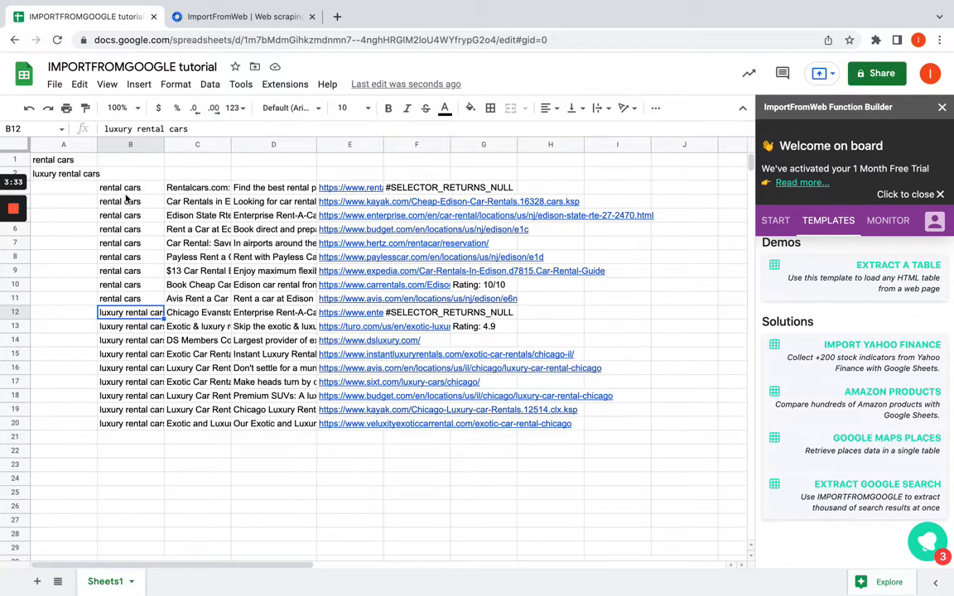
{"action": "left_click", "coordinate": [129, 187]}
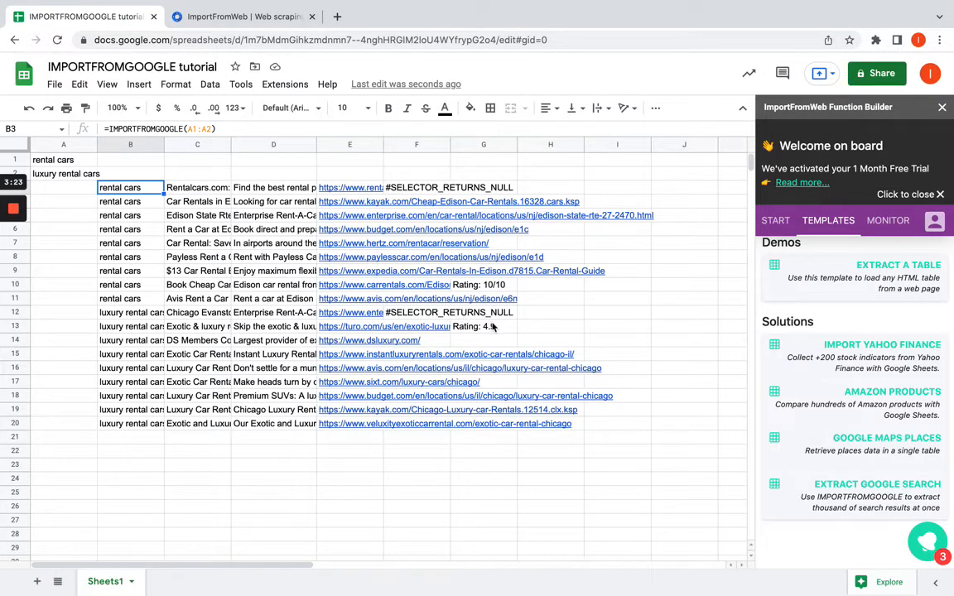
{"action": "left_click", "coordinate": [130, 174]}
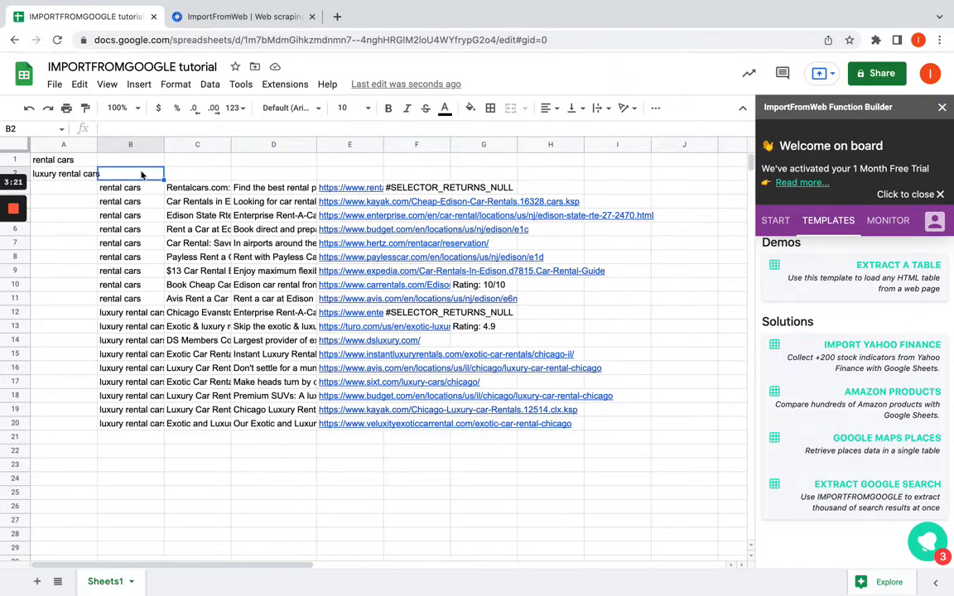
{"action": "type", "text": "keyword"}
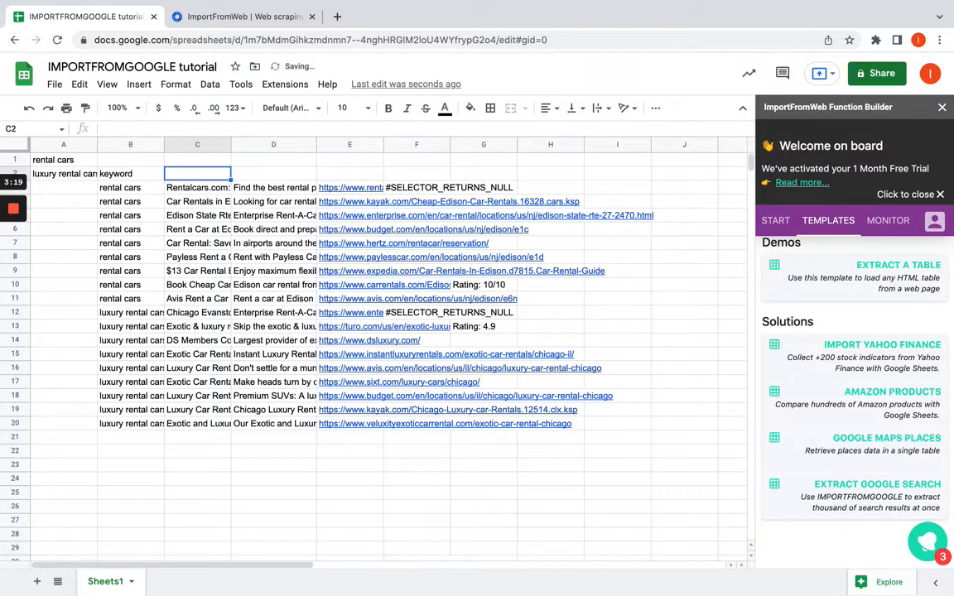
{"action": "type", "text": "bo"}
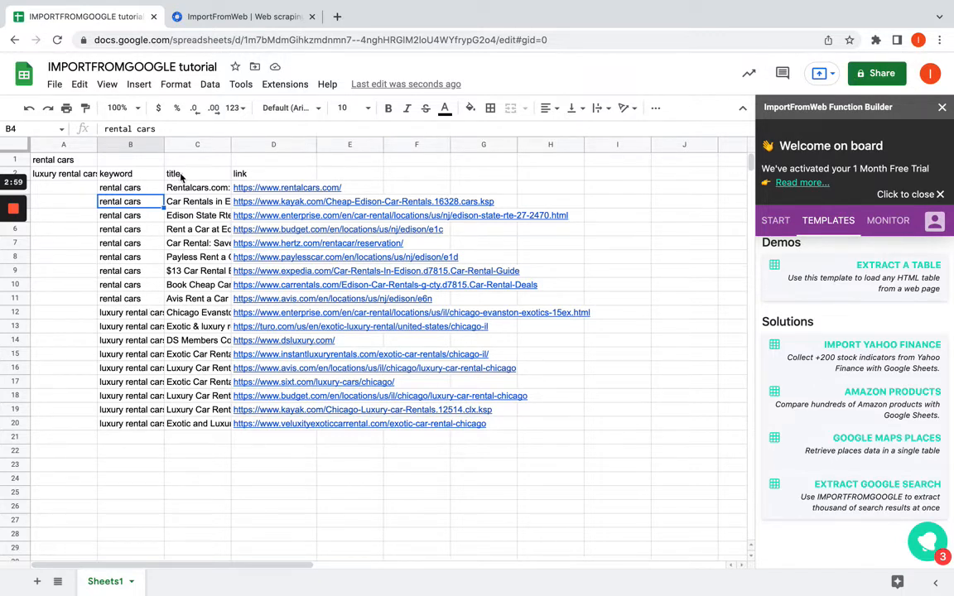
{"action": "mouse_move", "coordinate": [270, 173]}
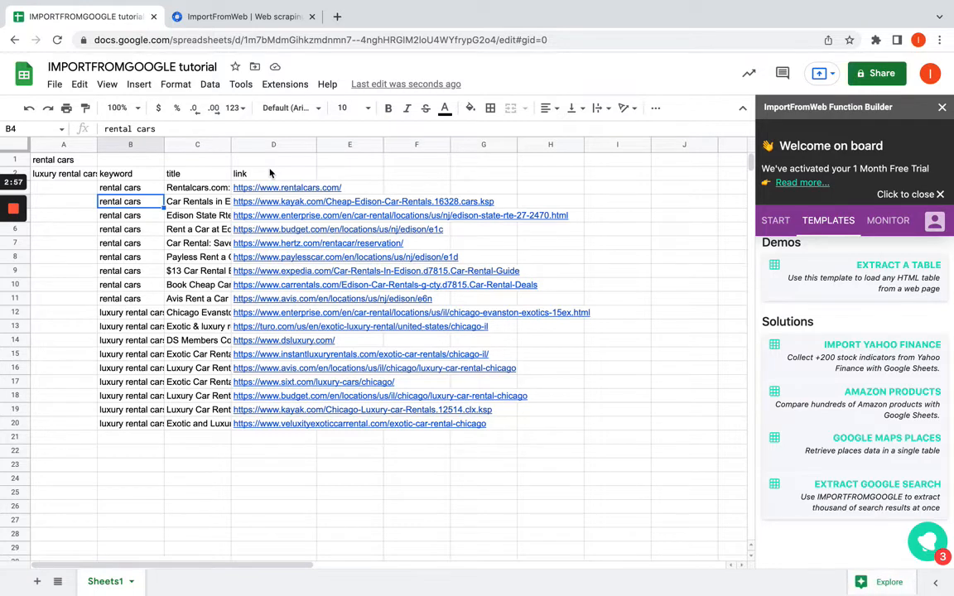
{"action": "mouse_move", "coordinate": [374, 169]}
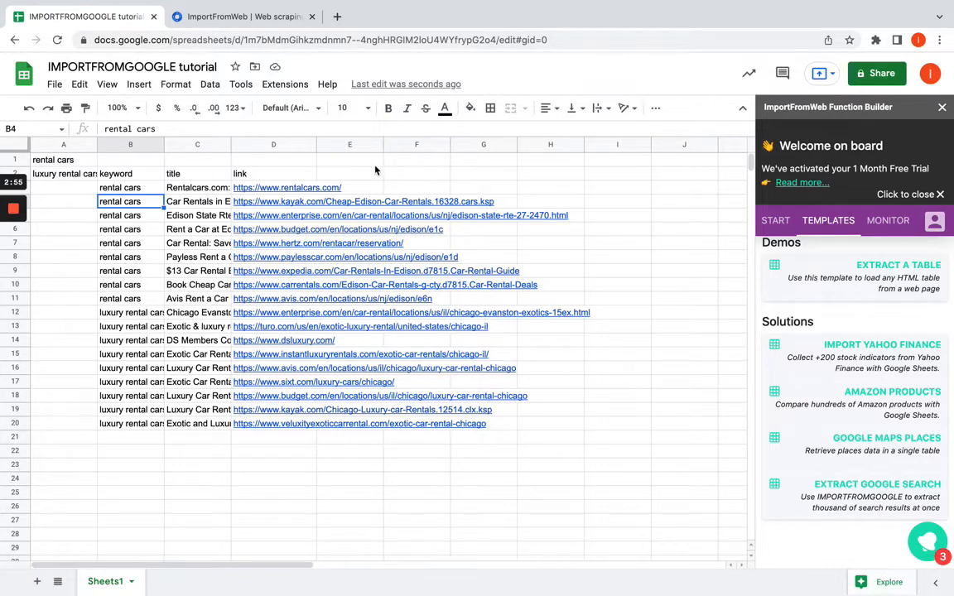
{"action": "left_click", "coordinate": [418, 159]}
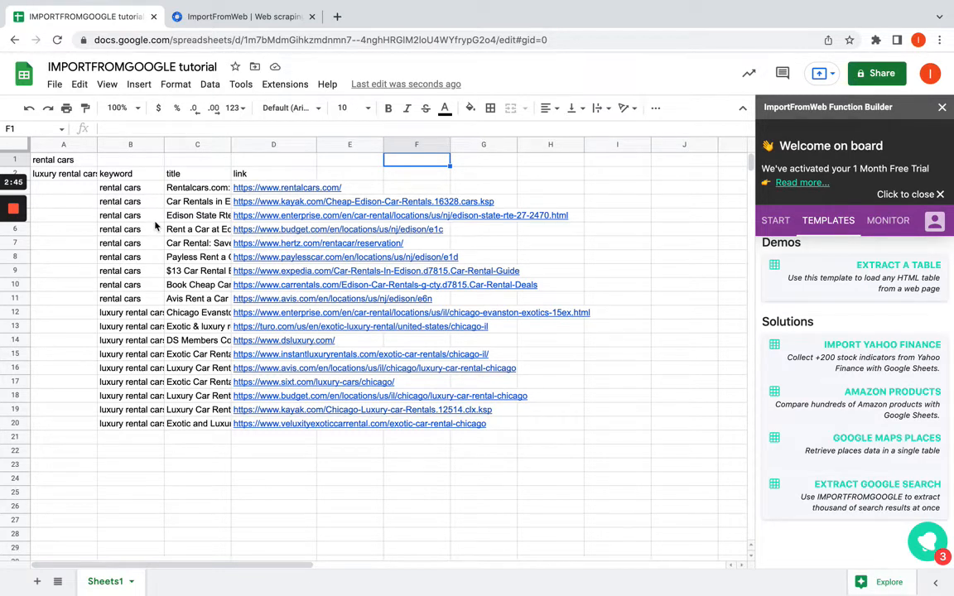
{"action": "mouse_move", "coordinate": [199, 273]}
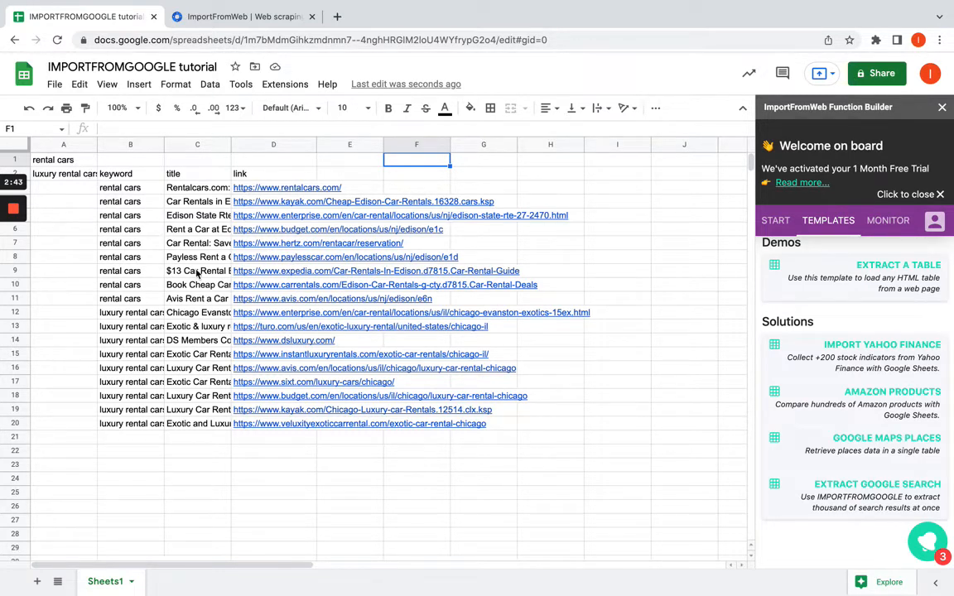
Step: Add a numResults label in F1 with value 30 to lengthen the rental-cars results list
{"action": "type", "text": "numR"}
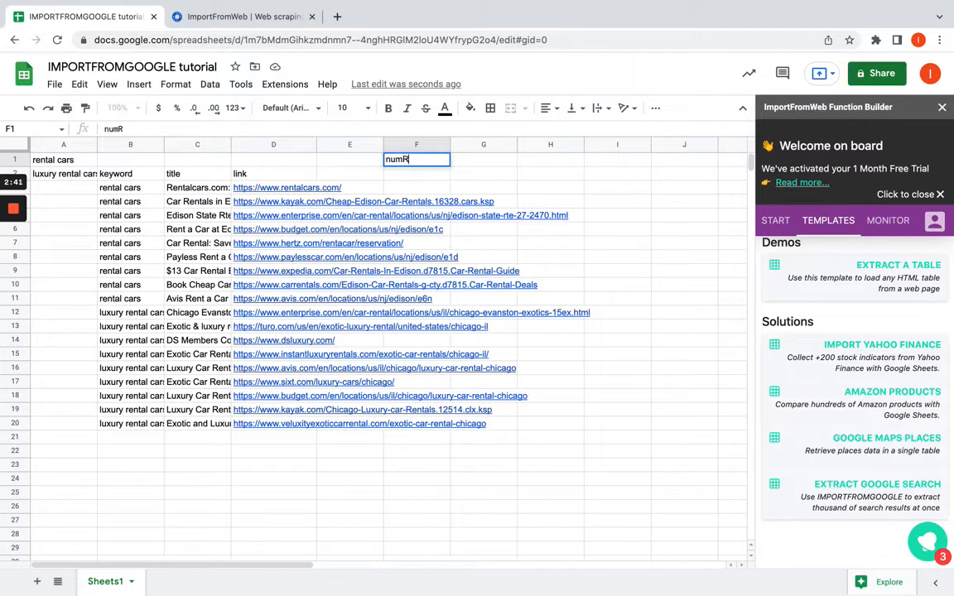
{"action": "key", "text": "Enter"}
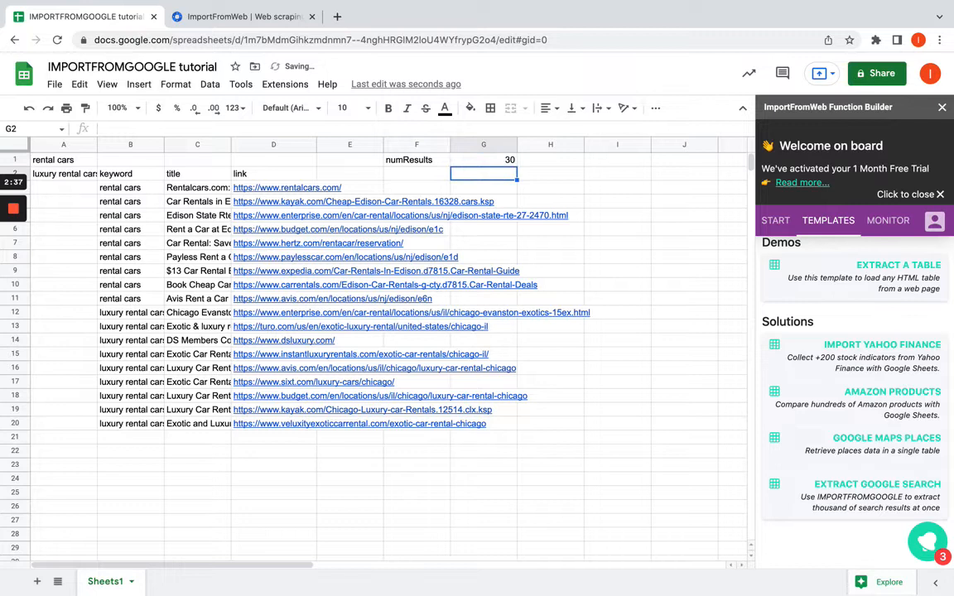
{"action": "left_click", "coordinate": [129, 187]}
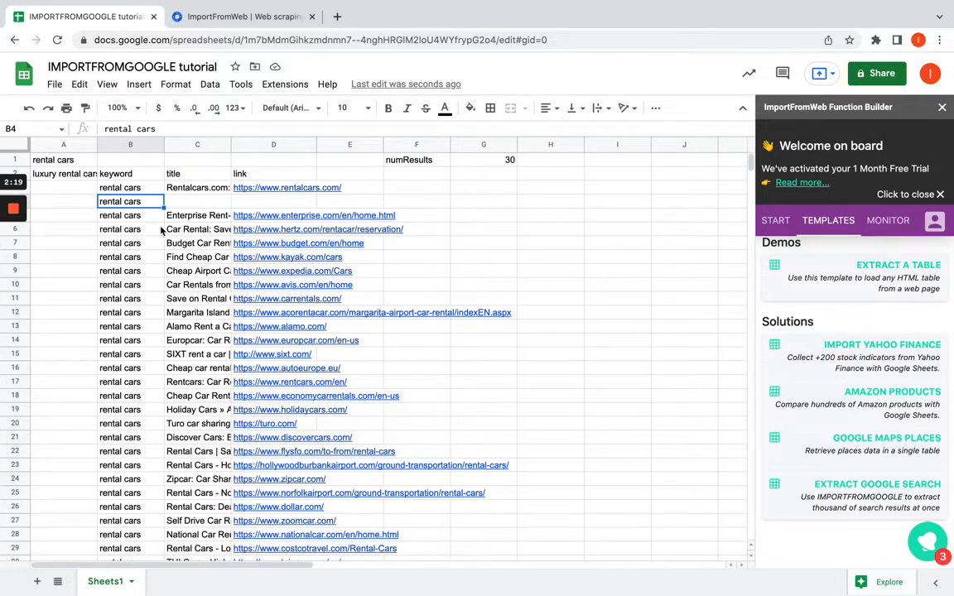
{"action": "mouse_move", "coordinate": [143, 206]}
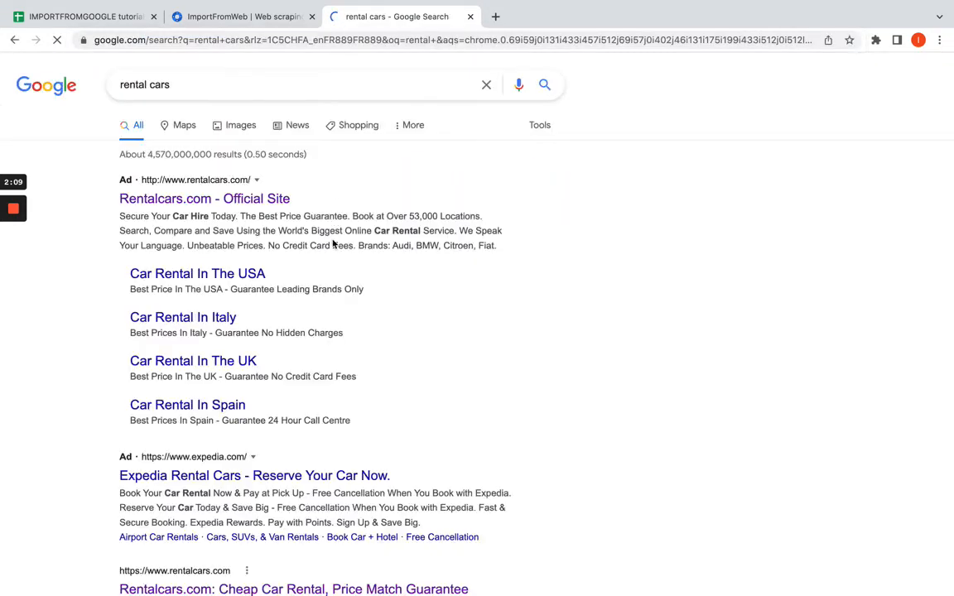
Step: Compare the longer list against a Google search in another tab, then return to the sheet
{"action": "scroll", "scroll_direction": "down", "scroll_amount": 3}
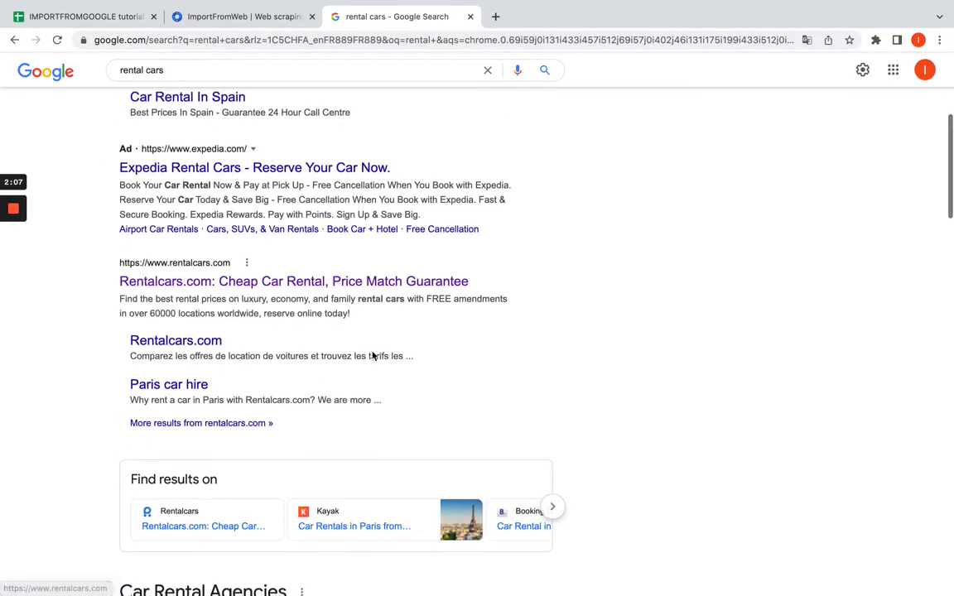
{"action": "scroll", "scroll_direction": "down", "scroll_amount": 3}
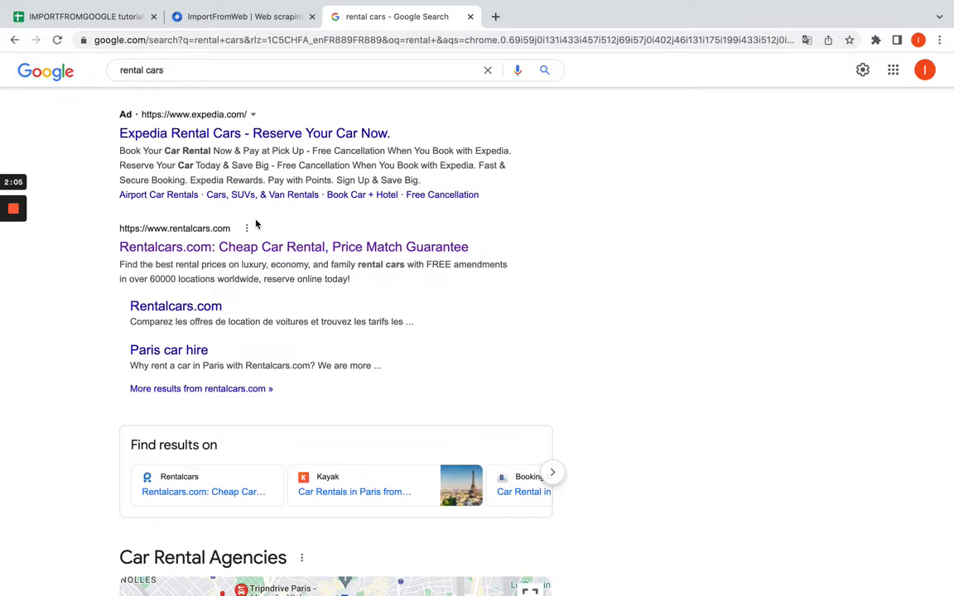
{"action": "left_click", "coordinate": [83, 16]}
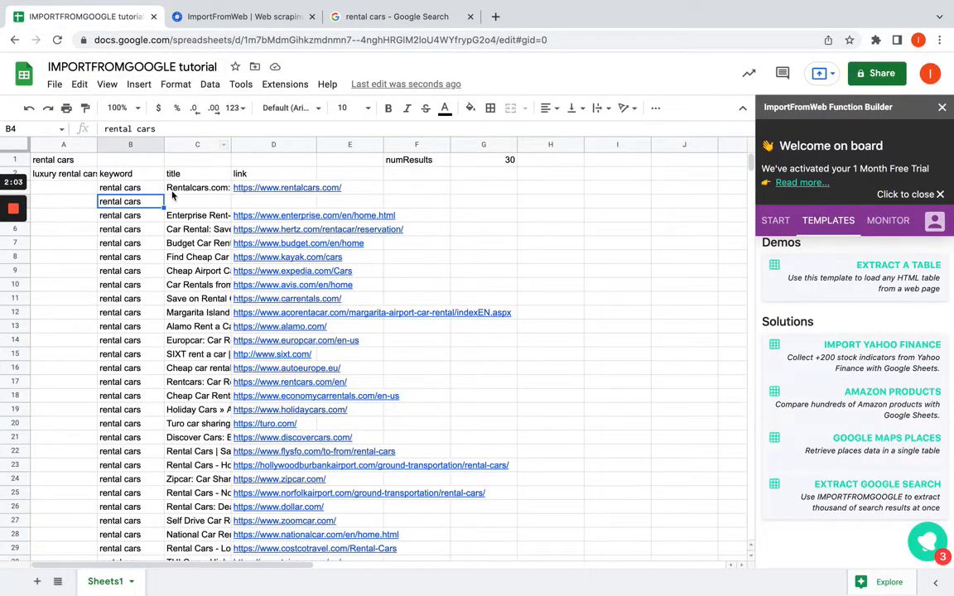
Step: Insert the Extract Google Search template as a new ImportFromGoogle - SERP sheet
{"action": "left_click", "coordinate": [198, 187]}
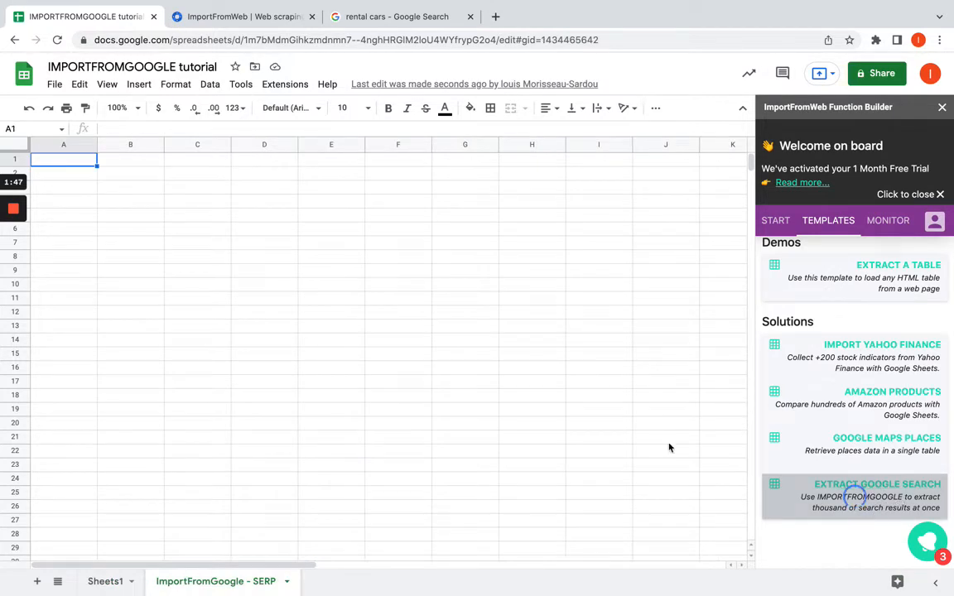
Step: Switch to the ImportFromGoogle - SERP sheet and let its Searches, Selectors and Options load
{"action": "left_click", "coordinate": [877, 484]}
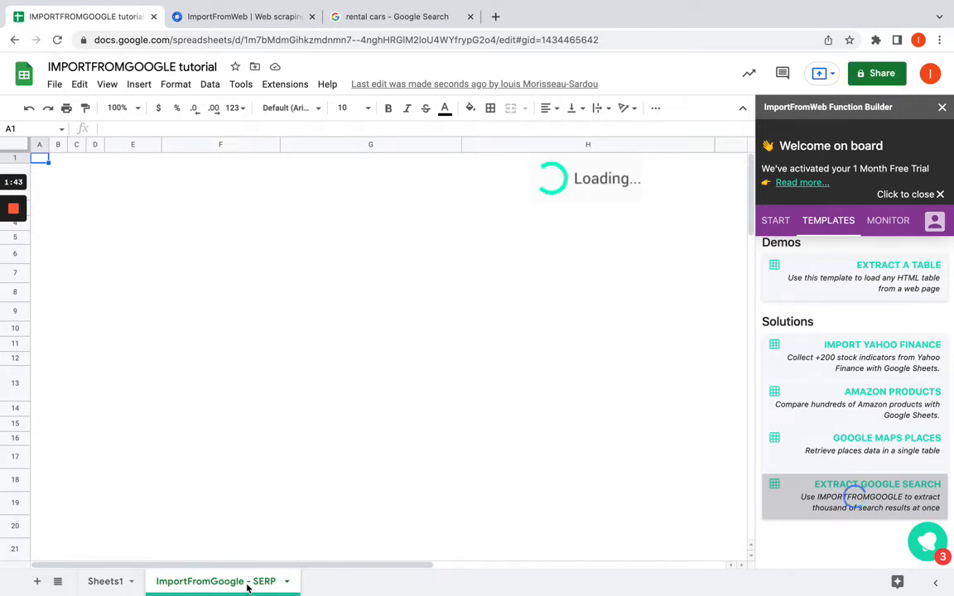
{"action": "left_click", "coordinate": [872, 497]}
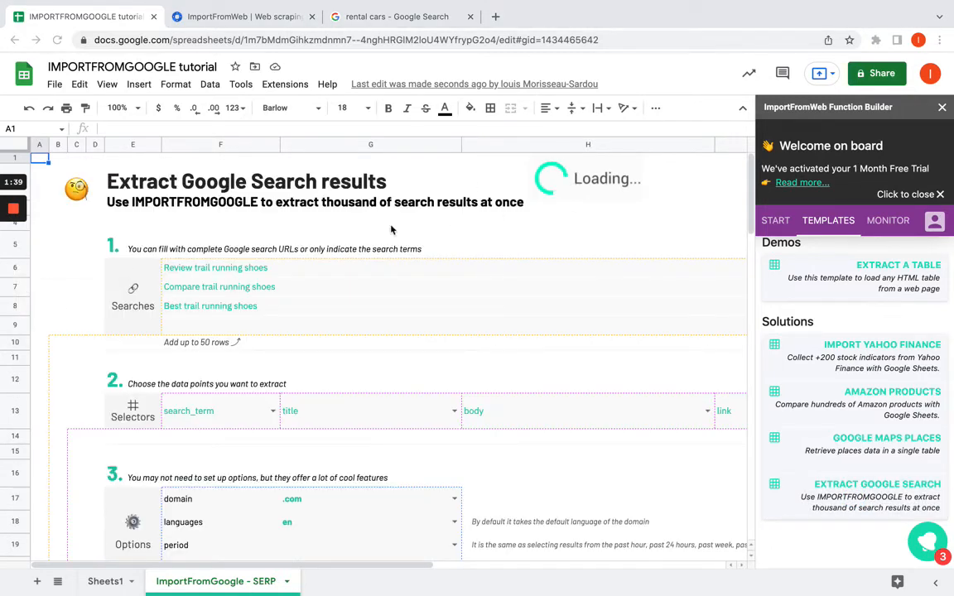
{"action": "mouse_move", "coordinate": [269, 305]}
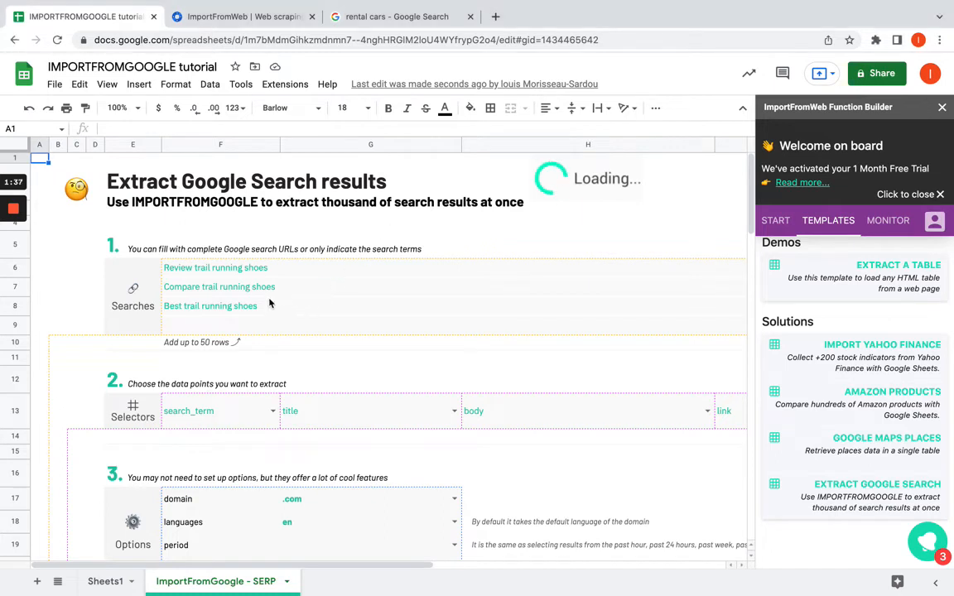
Step: Replace the sample shoe terms with 'rental cars' and 'luxury rental cars' as the only searches
{"action": "left_click", "coordinate": [211, 305]}
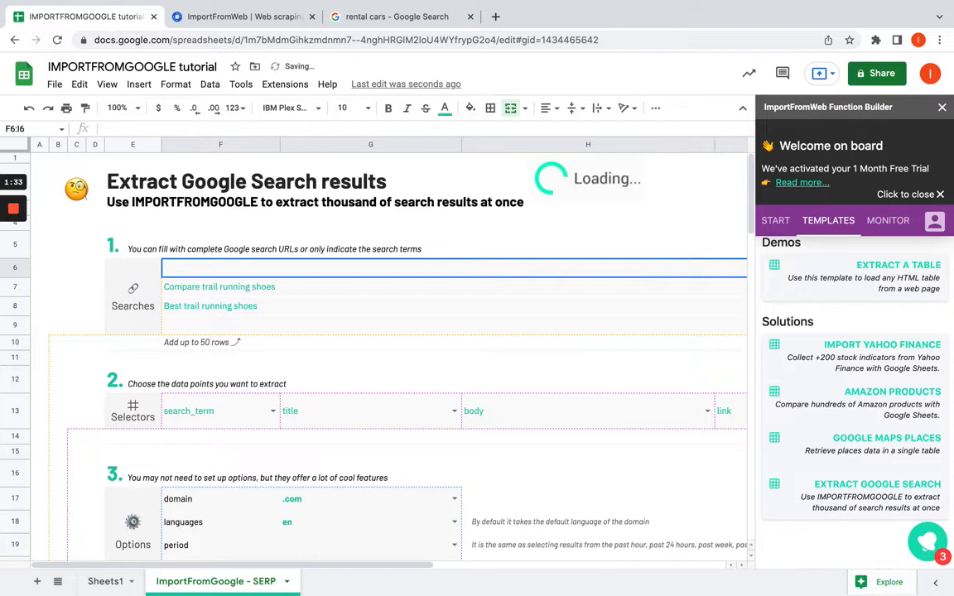
{"action": "type", "text": "rental cars"}
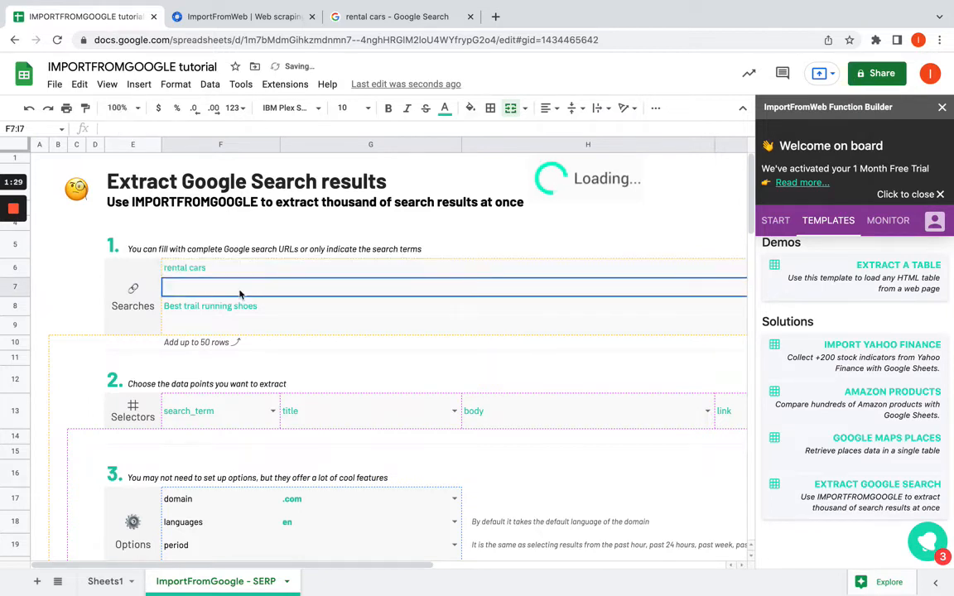
{"action": "type", "text": "luxury rental cars"}
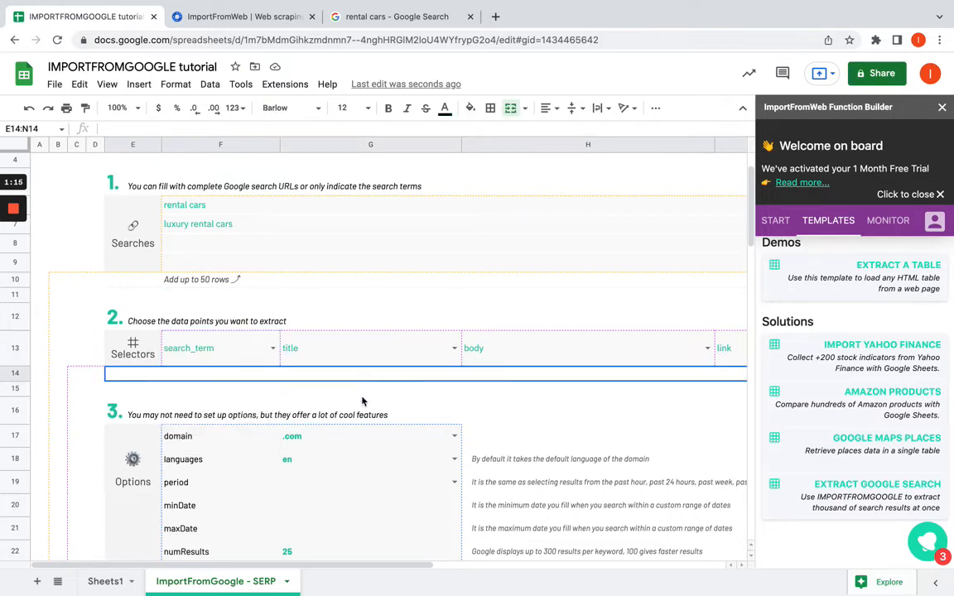
Step: Set numResults to 10 with hideHeaders ticked and view the fetched rental-car results
{"action": "scroll", "scroll_direction": "down", "scroll_amount": 3}
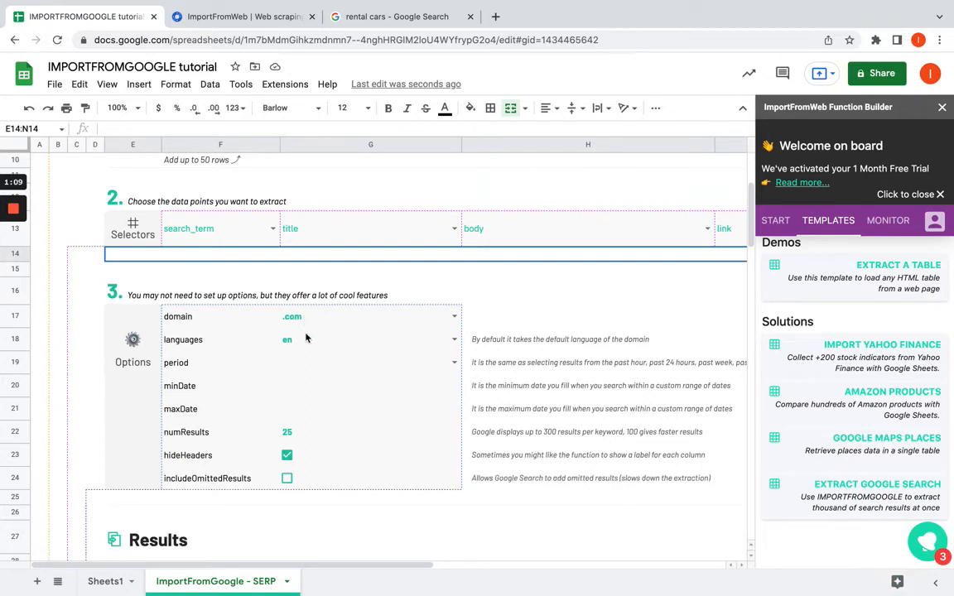
{"action": "mouse_move", "coordinate": [290, 366]}
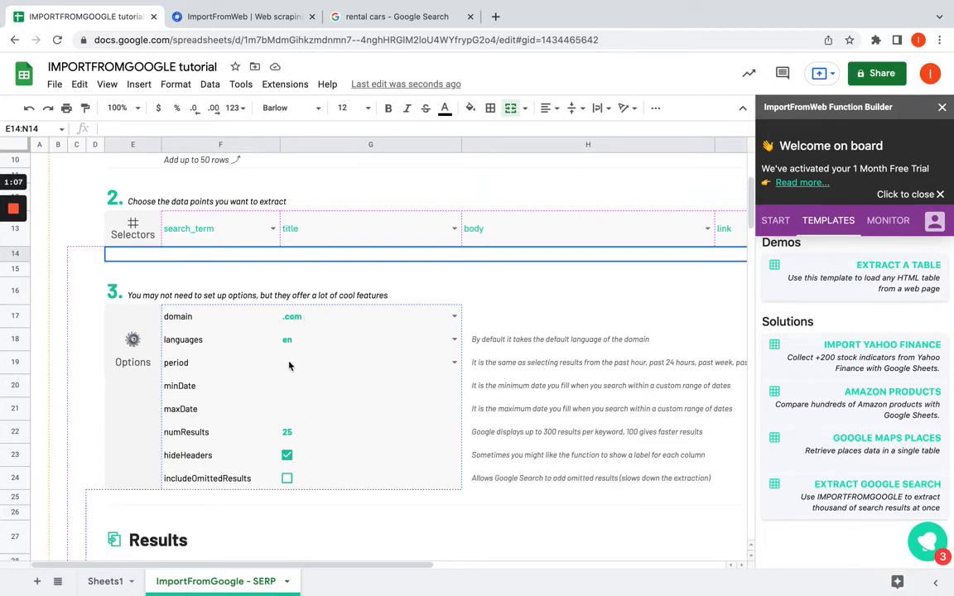
{"action": "mouse_move", "coordinate": [259, 433]}
{"action": "type", "text": "10"}
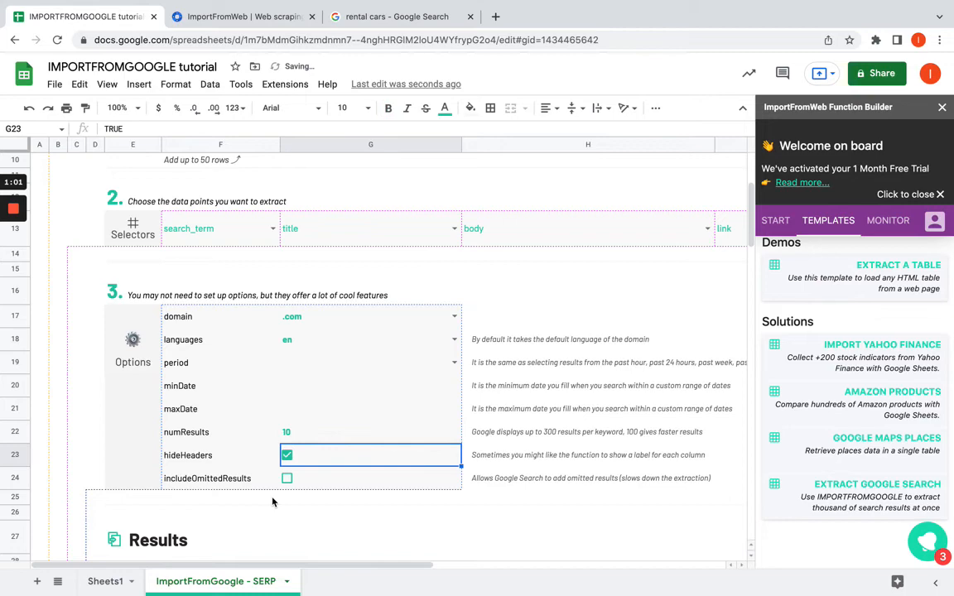
{"action": "scroll", "scroll_direction": "down", "scroll_amount": 3}
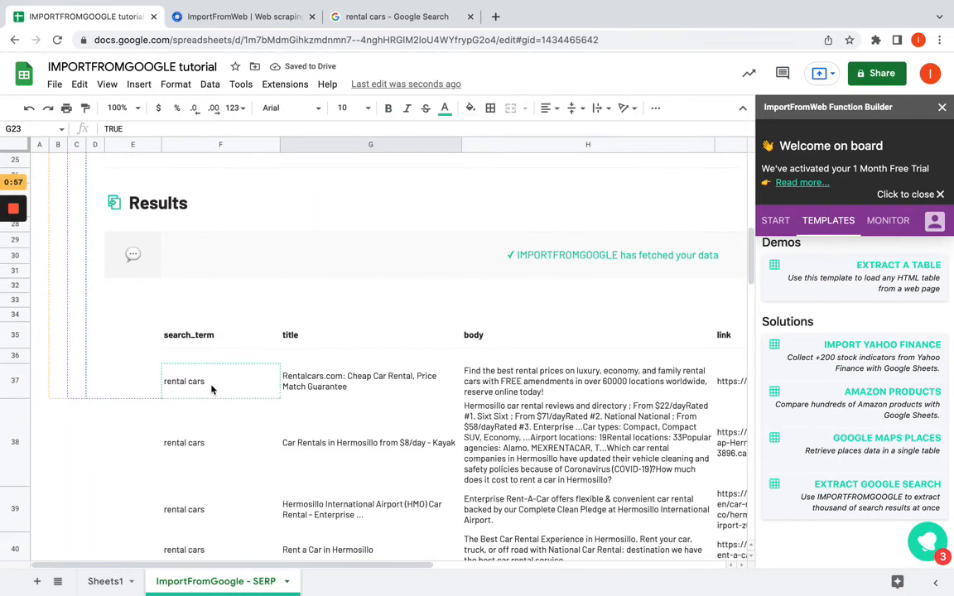
{"action": "scroll", "scroll_direction": "down", "scroll_amount": 3}
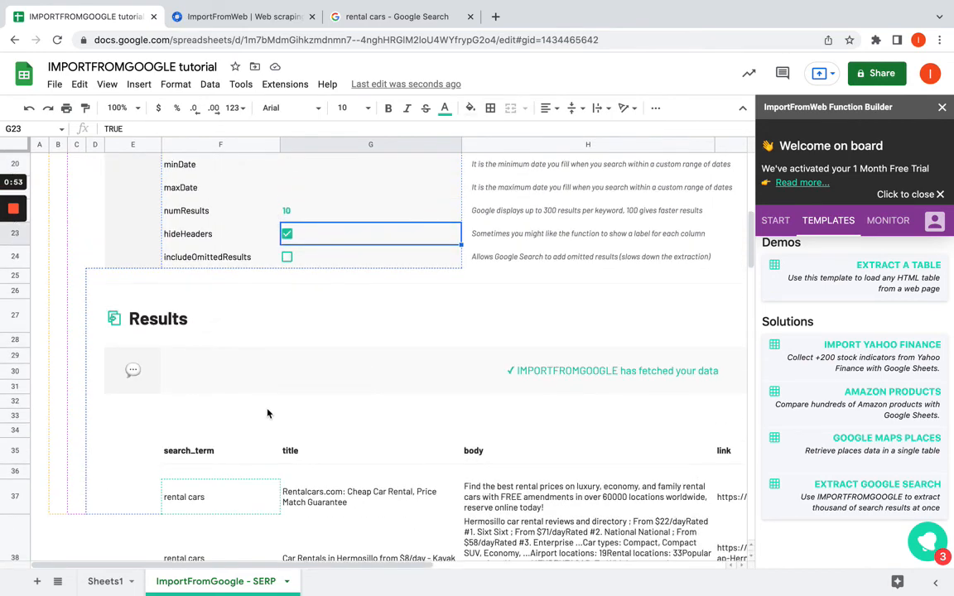
{"action": "scroll", "scroll_direction": "down", "scroll_amount": 3}
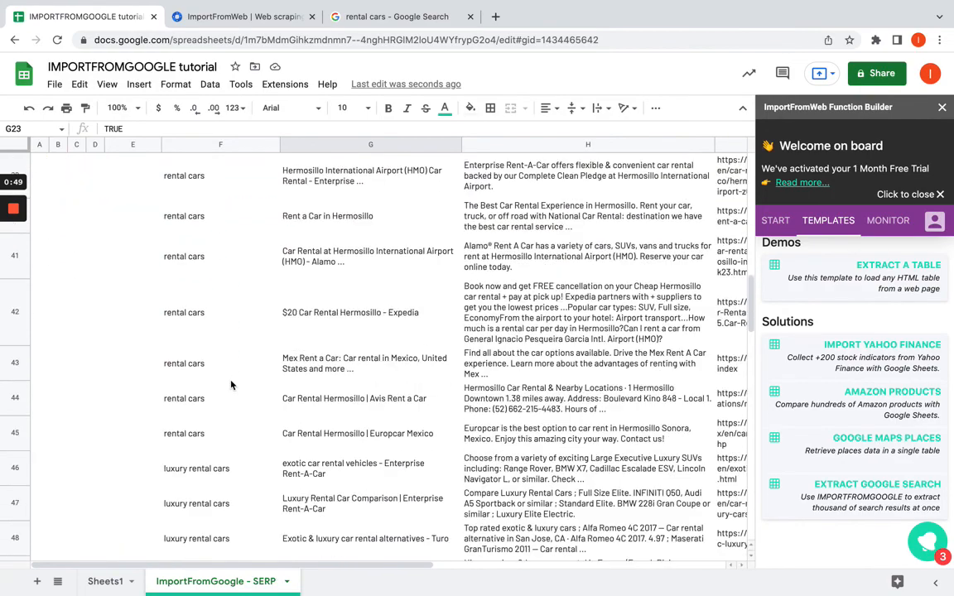
{"action": "scroll", "scroll_direction": "down", "scroll_amount": 3}
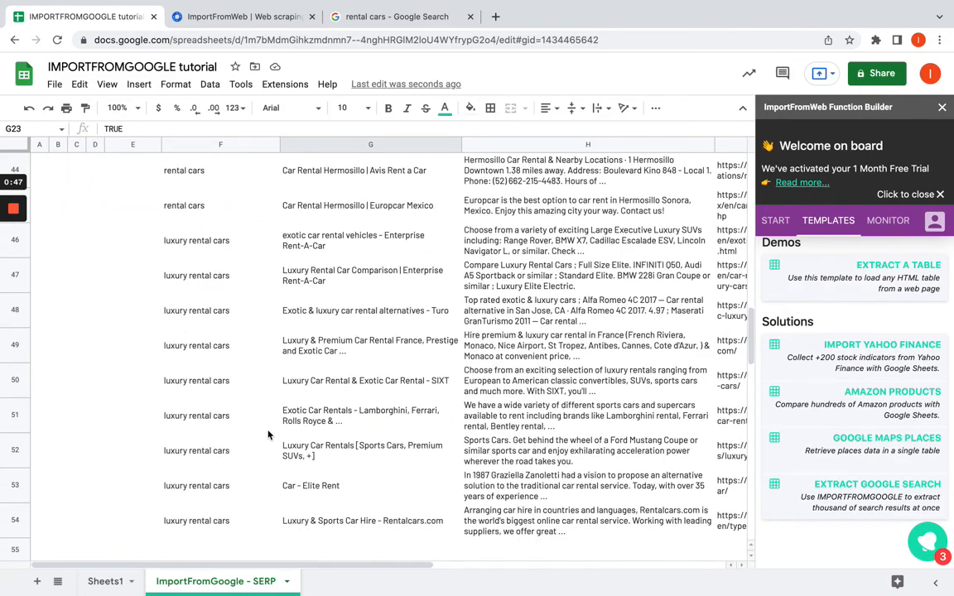